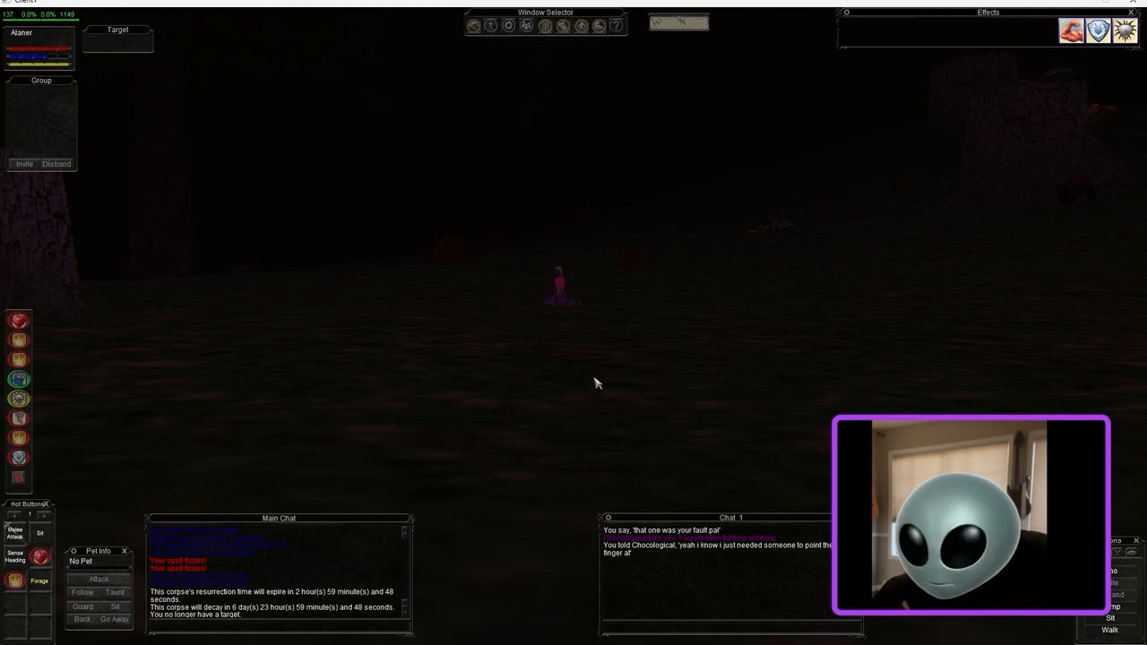
pyautogui.moveTo(617, 375)
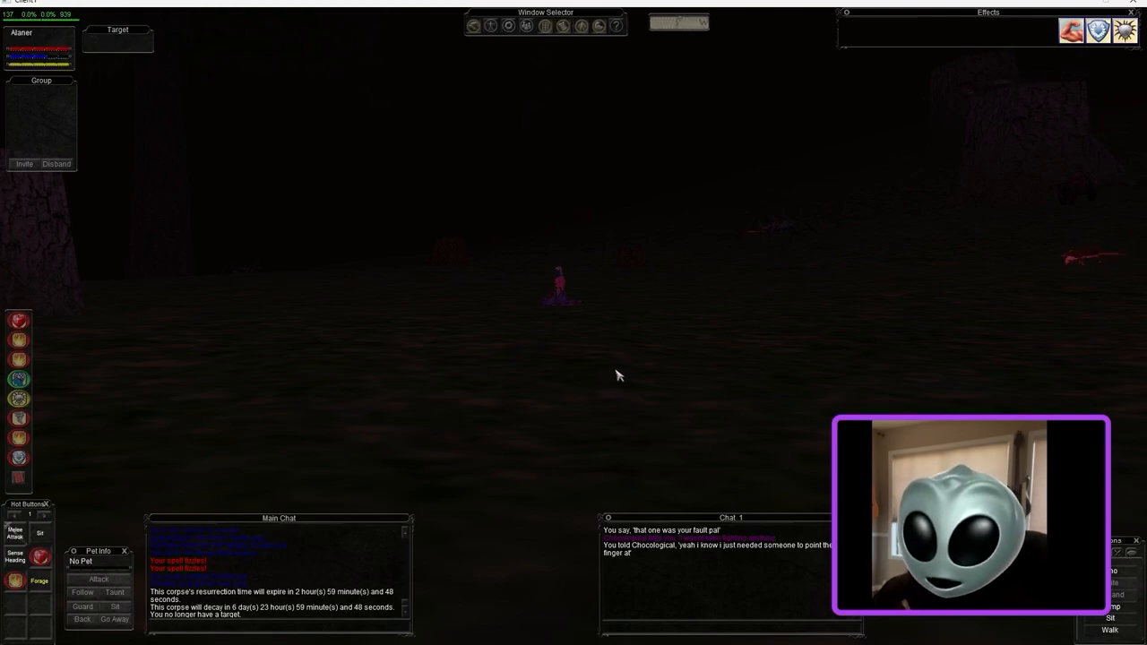